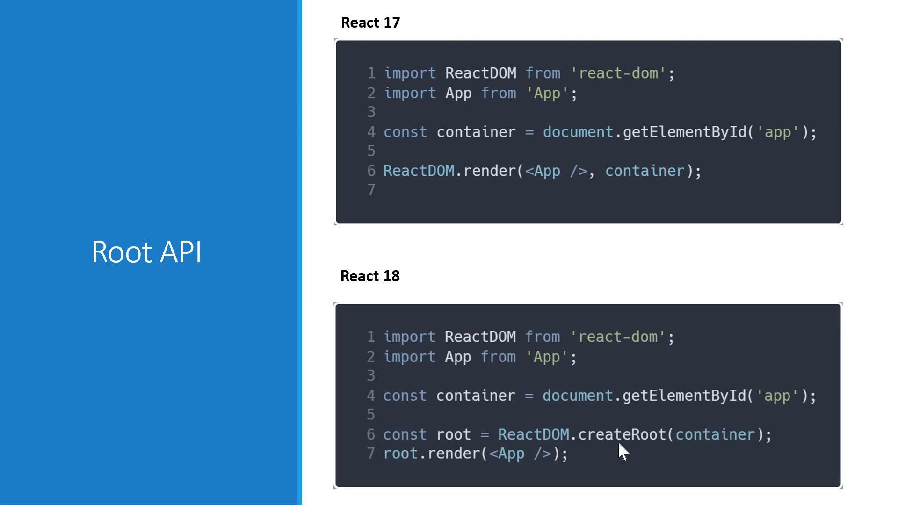
mouse_move(495, 187)
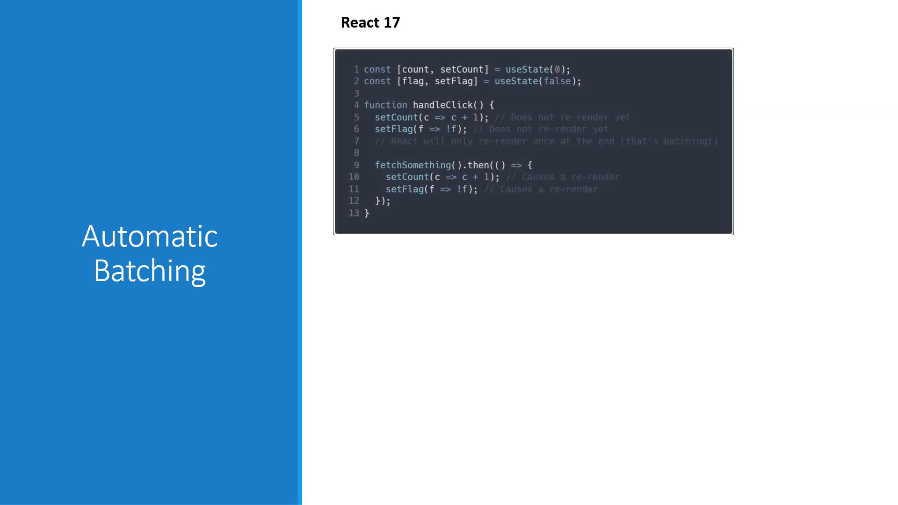
mouse_move(532, 124)
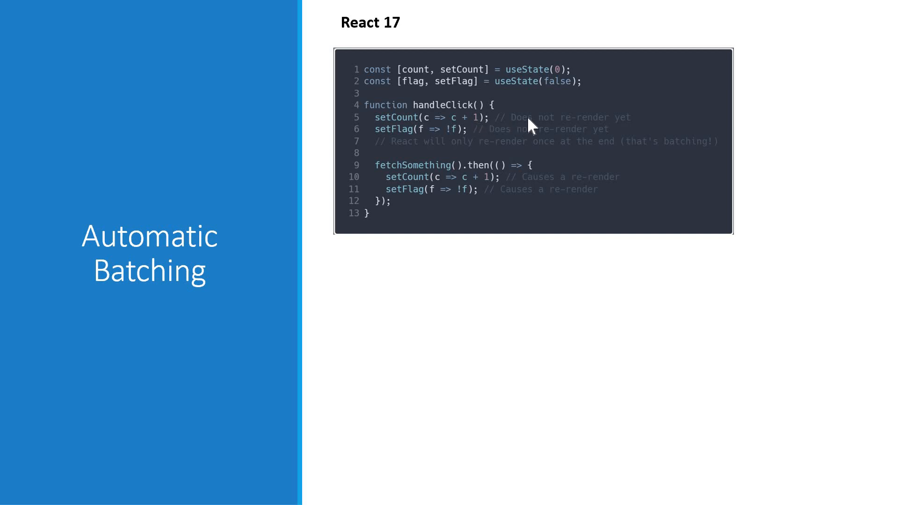
mouse_move(537, 148)
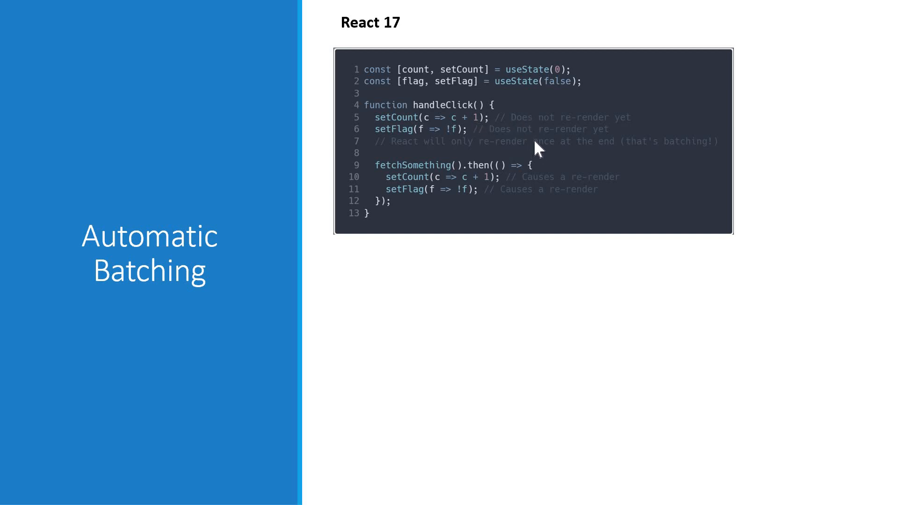
mouse_move(532, 139)
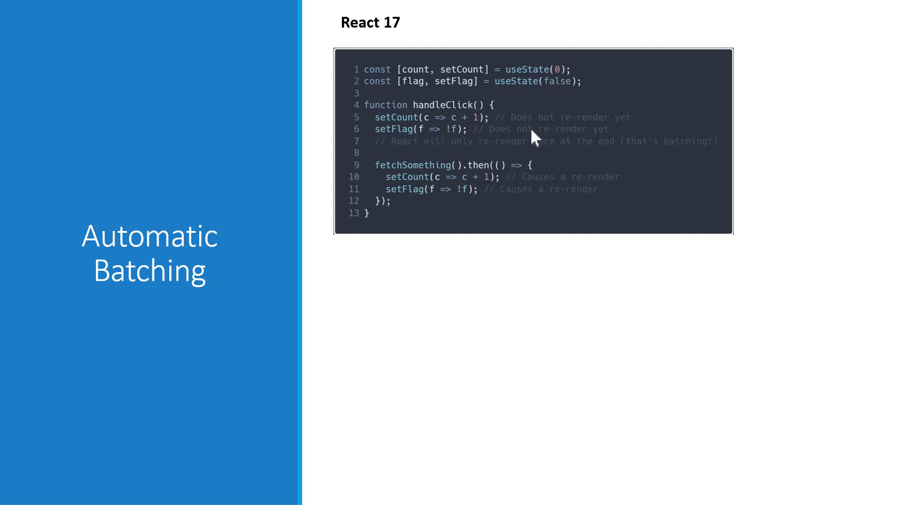
mouse_move(493, 185)
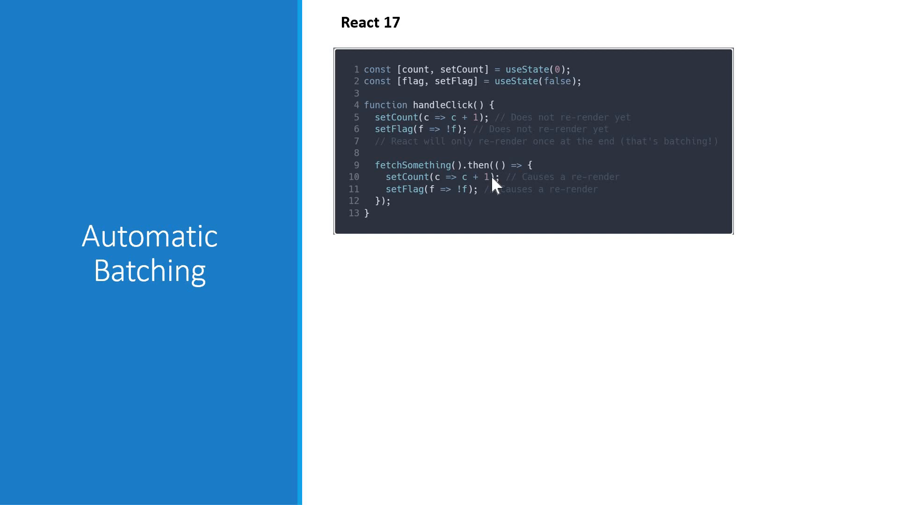
mouse_move(525, 188)
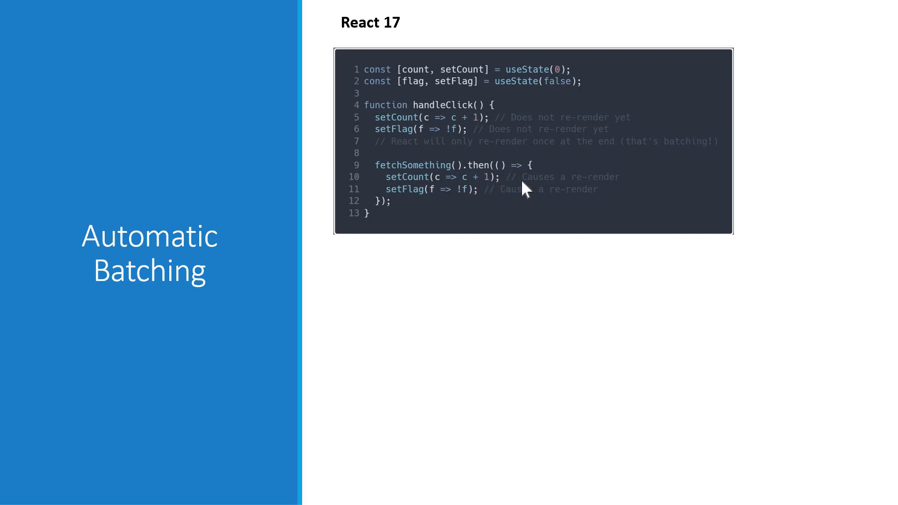
mouse_move(493, 179)
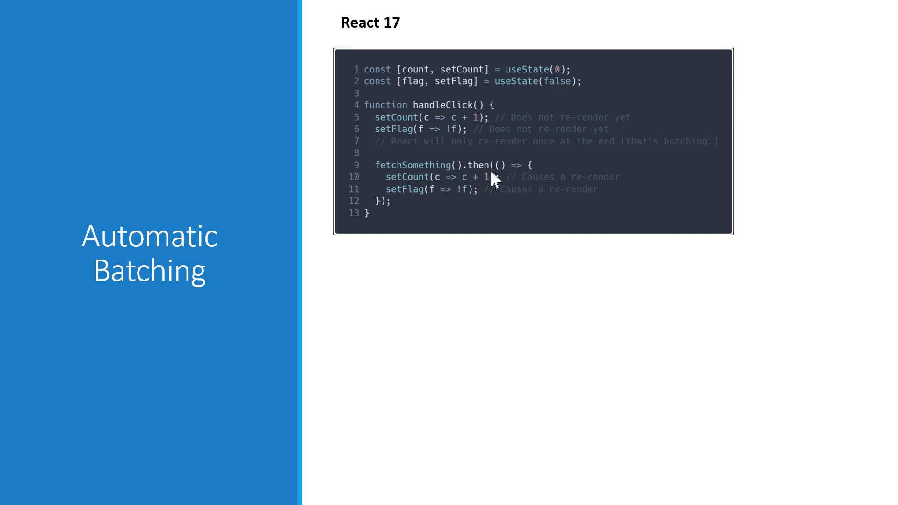
mouse_move(443, 200)
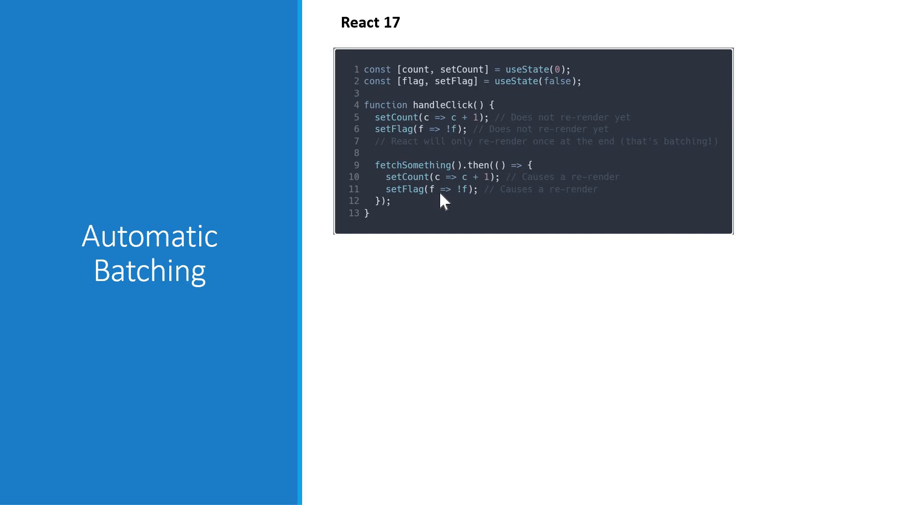
mouse_move(534, 194)
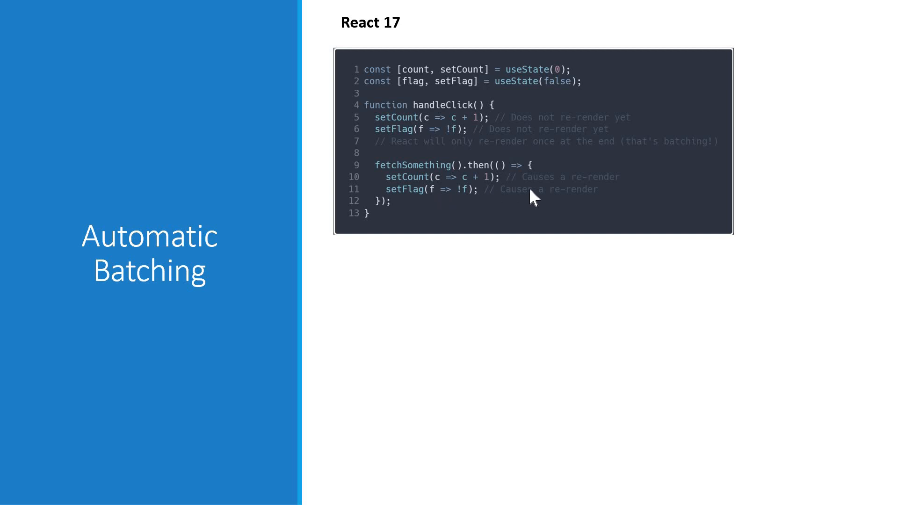
mouse_move(615, 199)
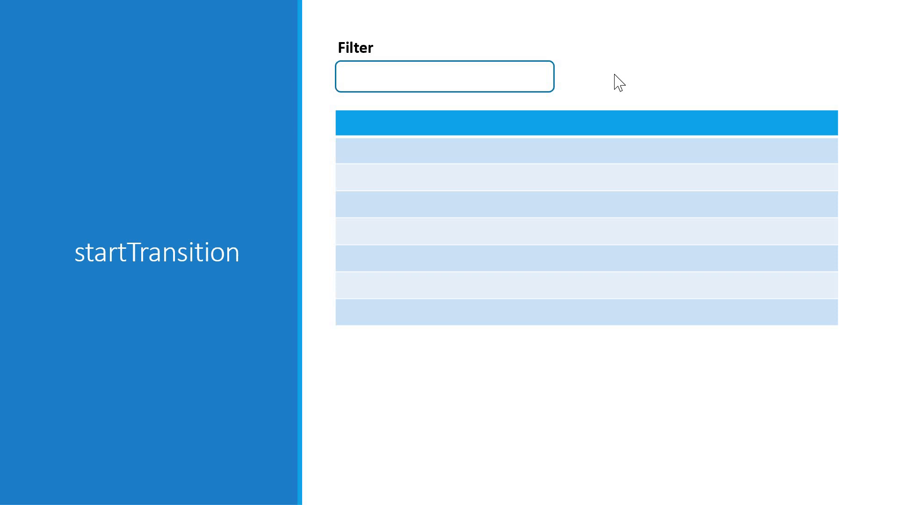
mouse_move(504, 221)
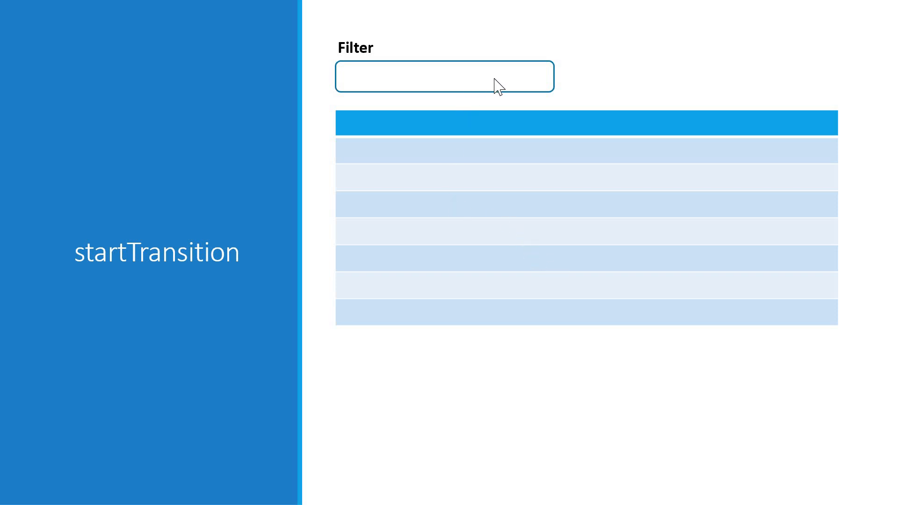
mouse_move(597, 183)
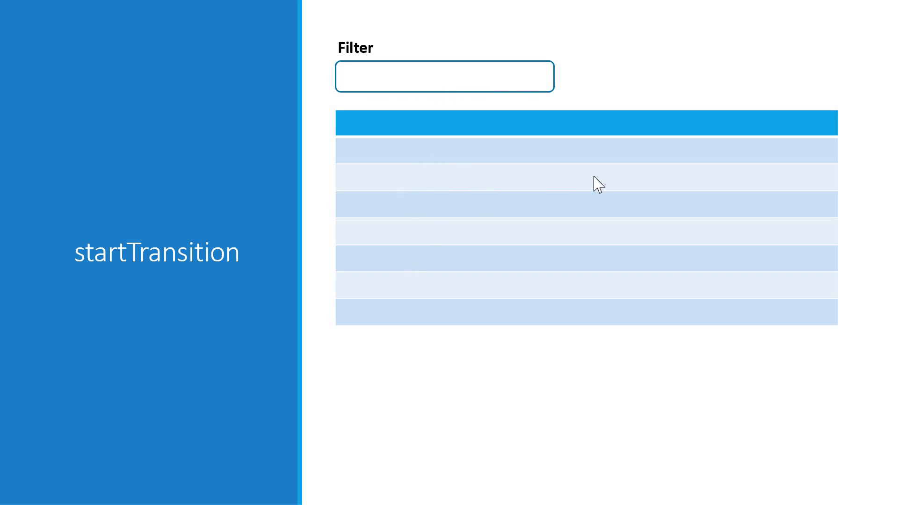
mouse_move(583, 238)
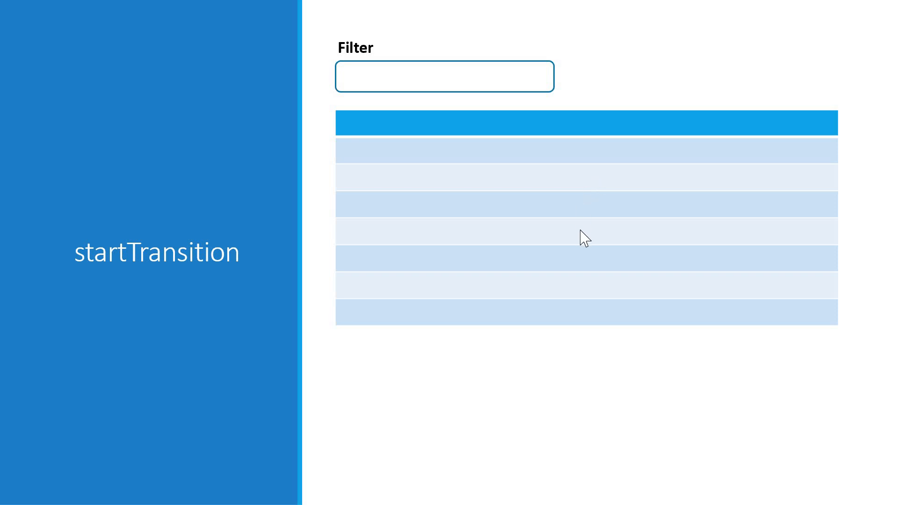
mouse_move(614, 237)
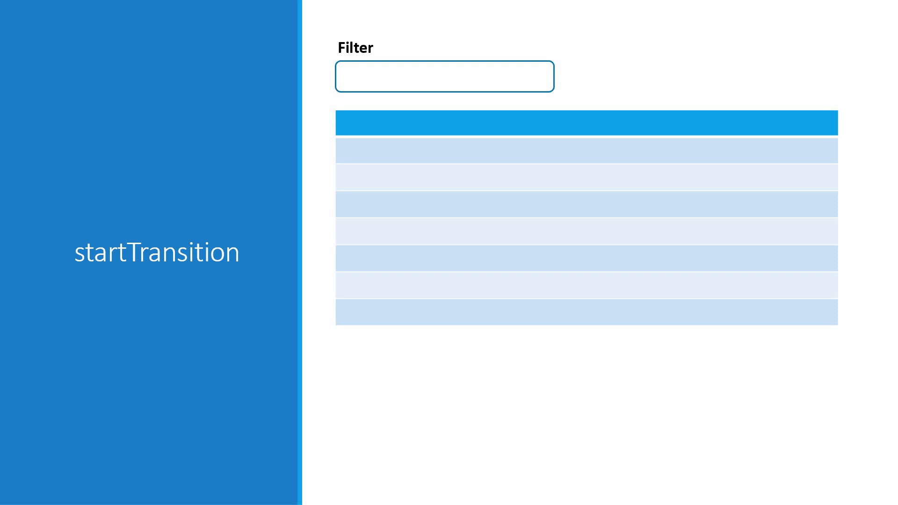
mouse_move(278, 234)
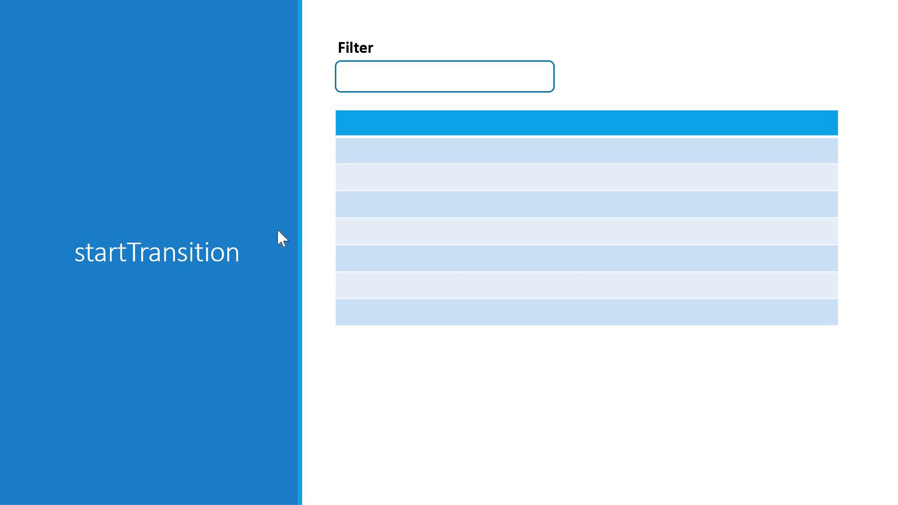
mouse_move(580, 92)
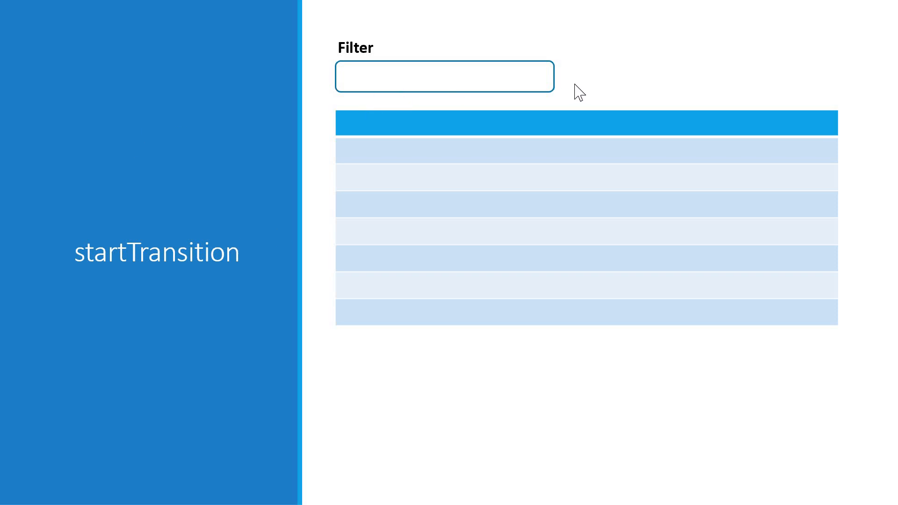
mouse_move(608, 89)
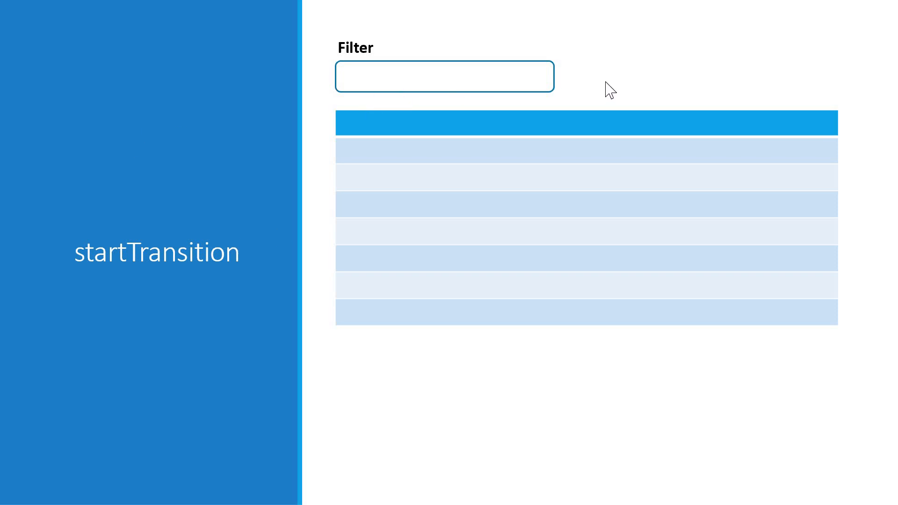
mouse_move(451, 82)
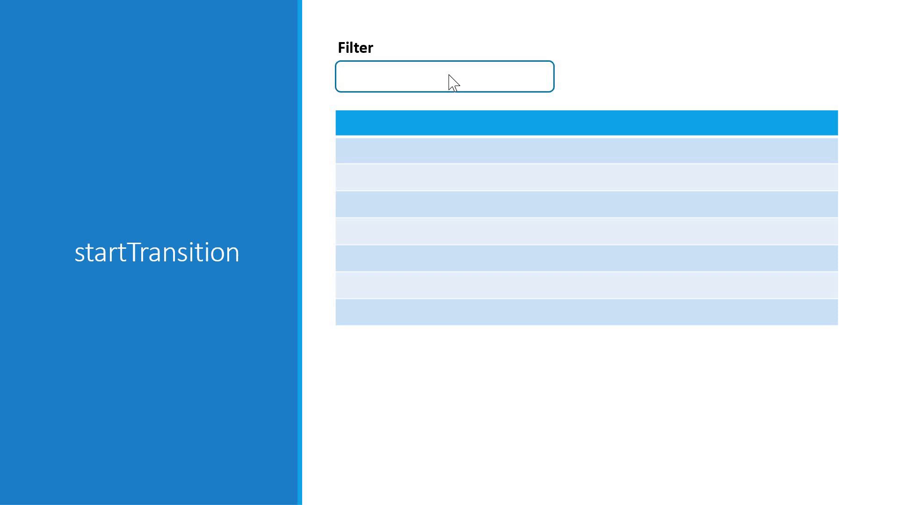
mouse_move(570, 85)
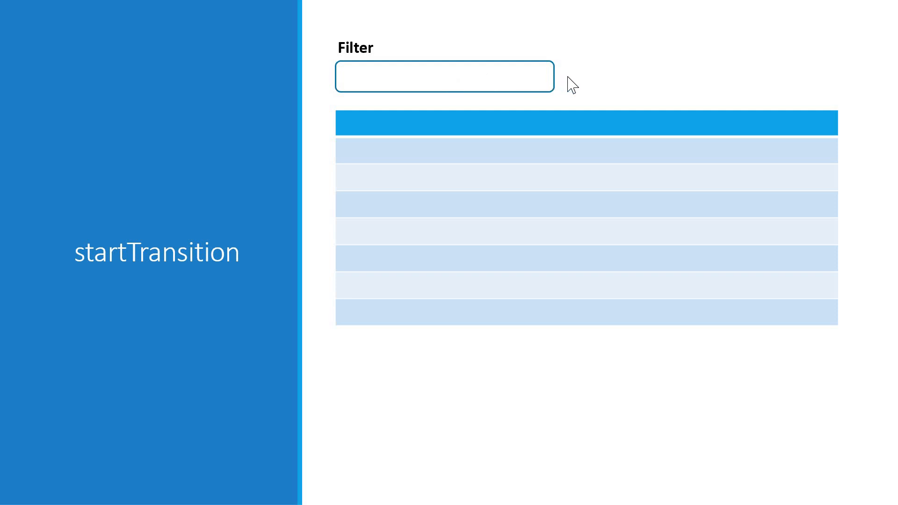
mouse_move(496, 156)
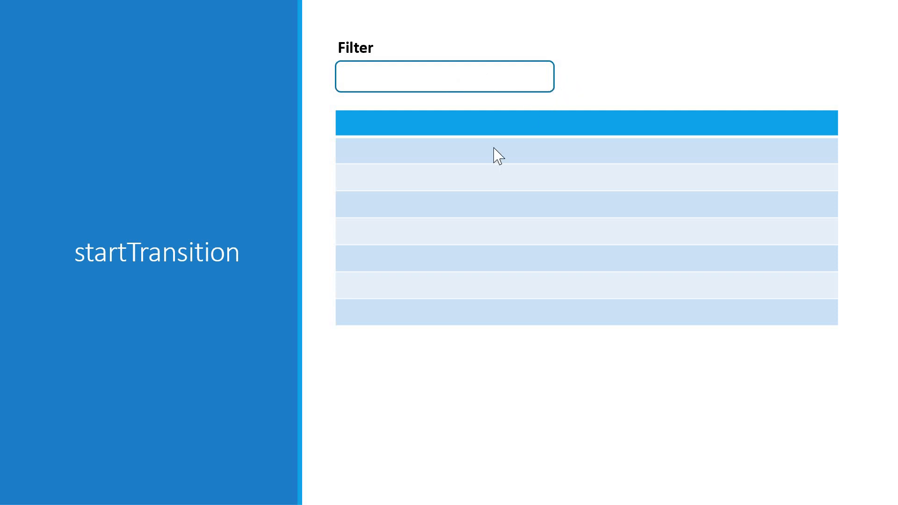
mouse_move(492, 215)
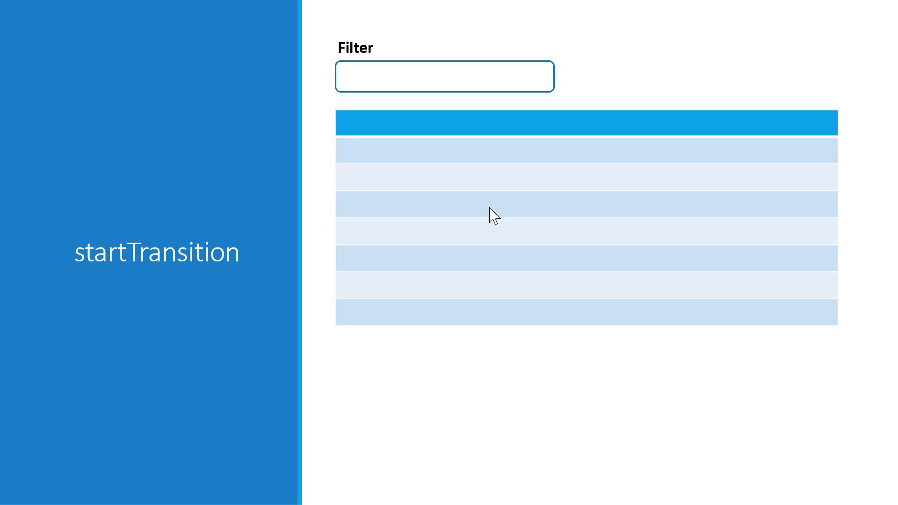
mouse_move(589, 150)
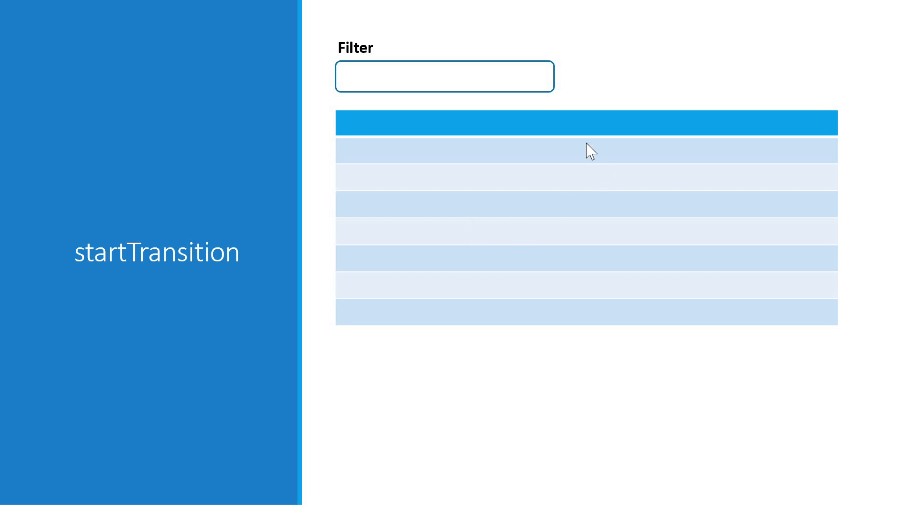
mouse_move(522, 274)
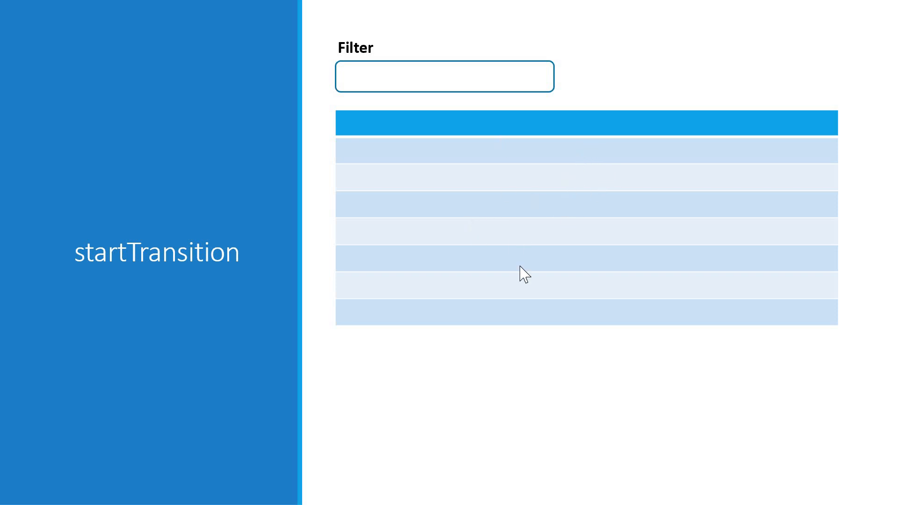
mouse_move(541, 178)
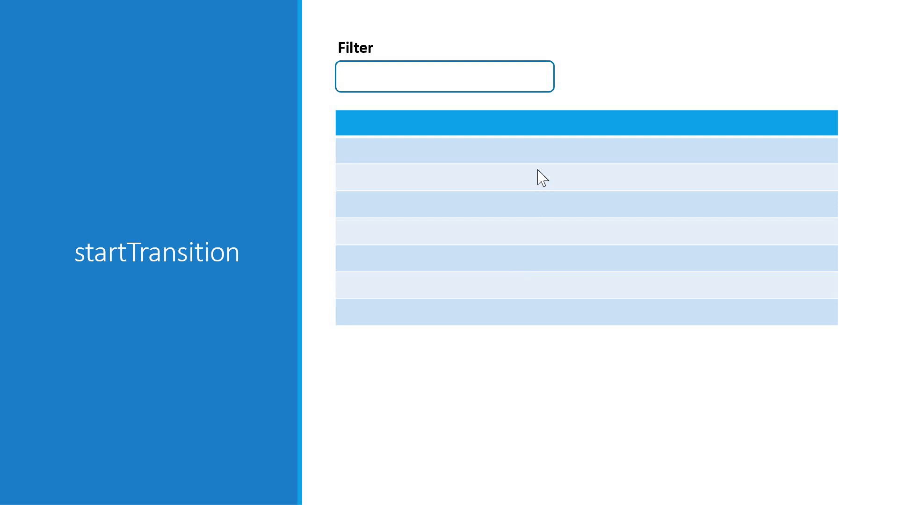